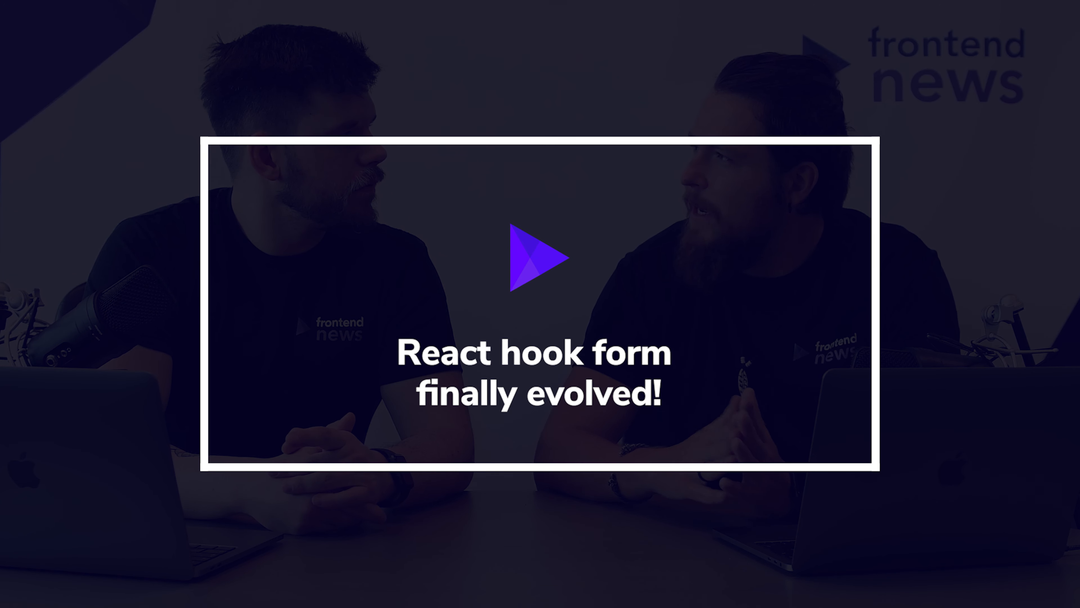
left_click(540, 259)
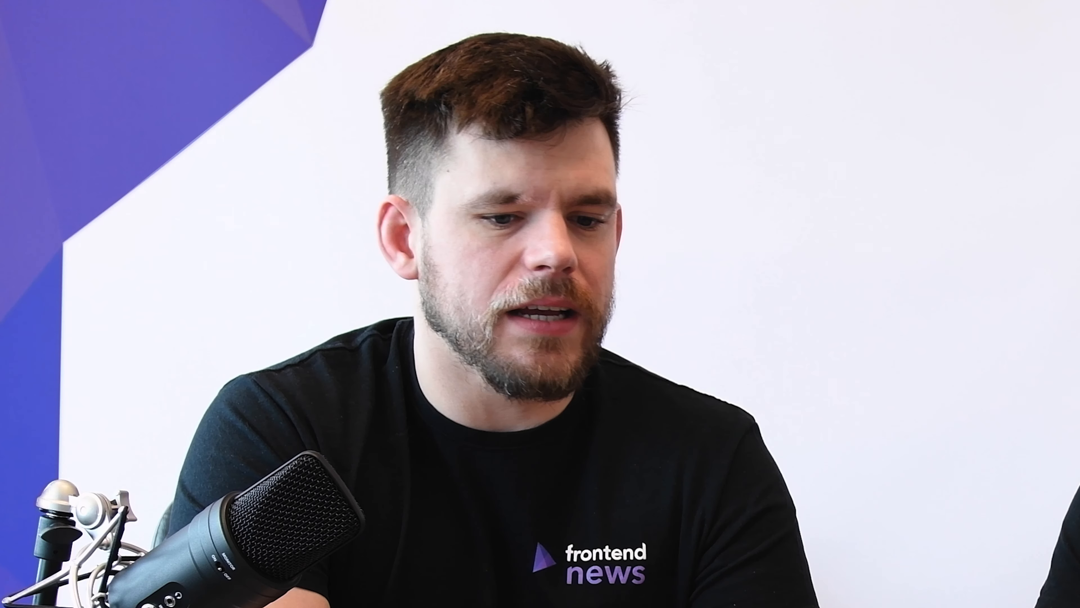